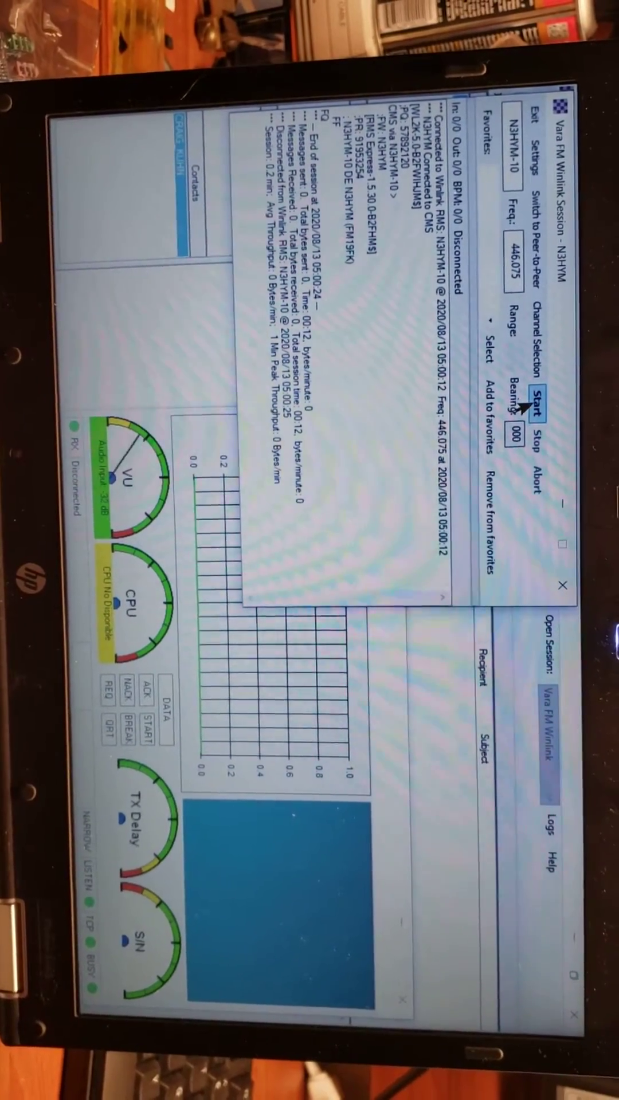
{"action": "left_click", "coordinate": [535, 405]}
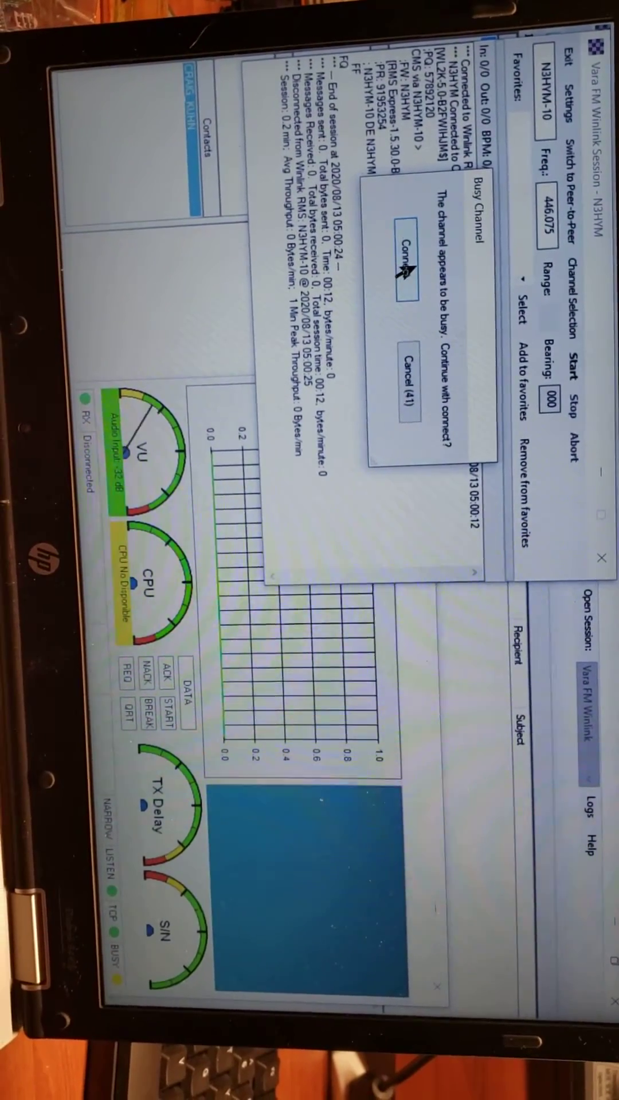
{"action": "left_click", "coordinate": [402, 265]}
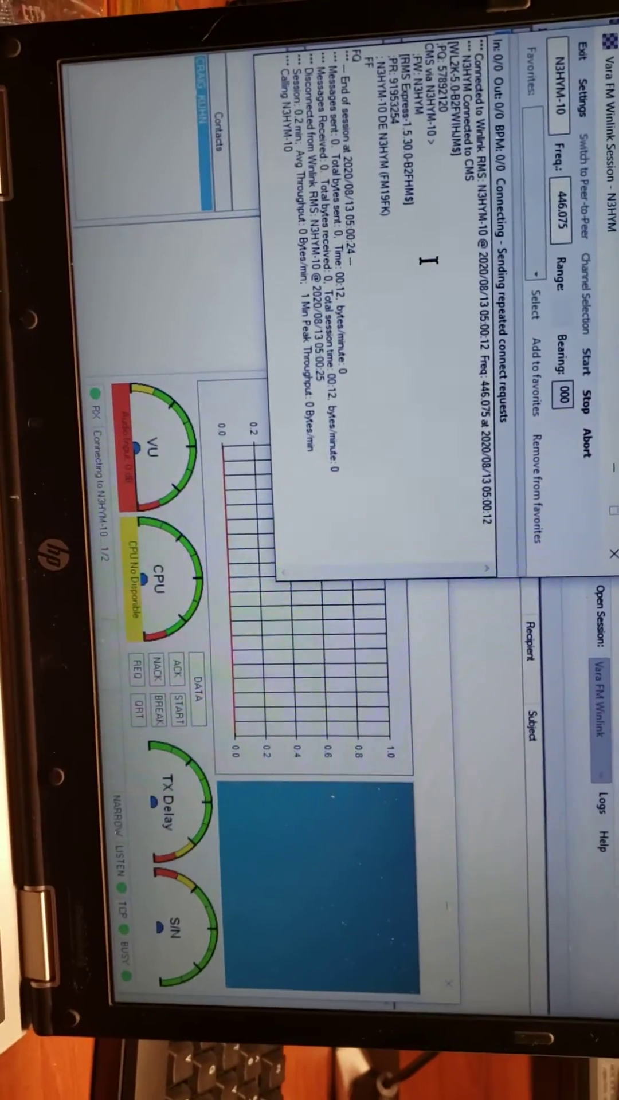